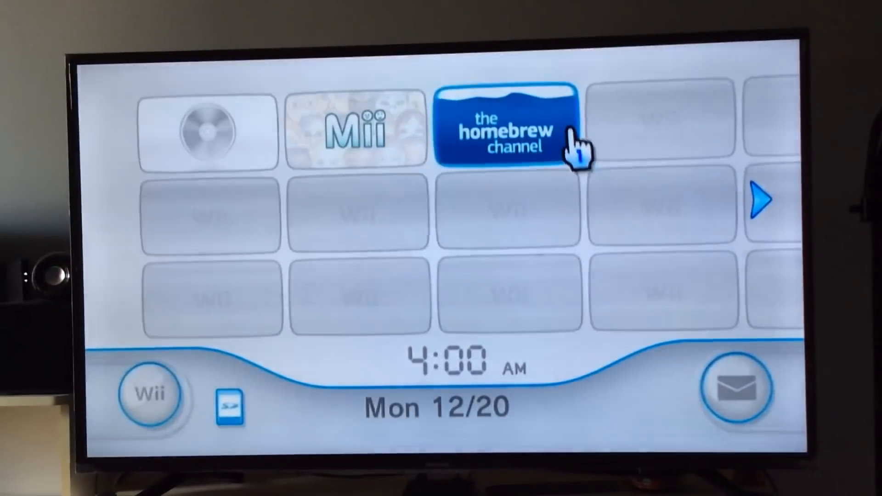
mouse_move(543, 239)
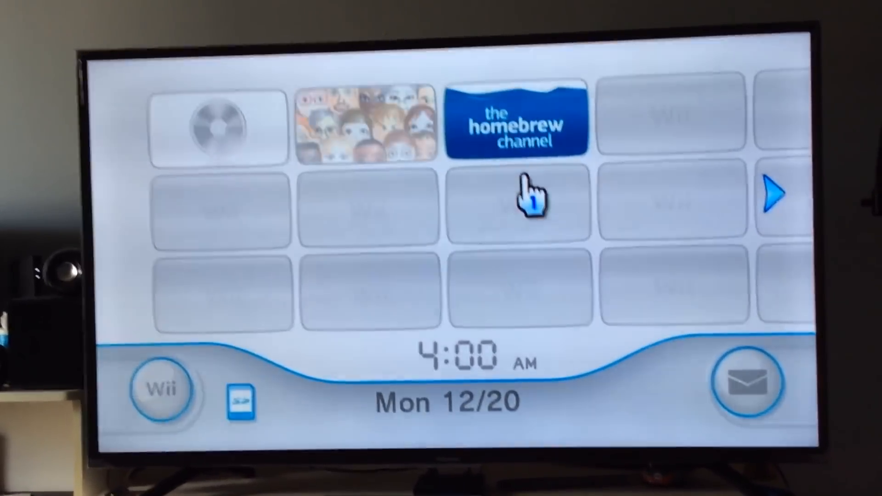
mouse_move(567, 151)
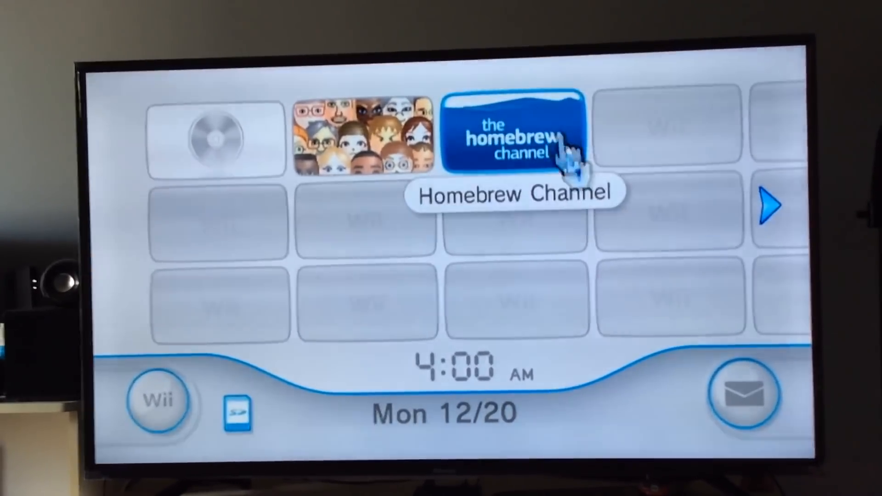
mouse_move(568, 220)
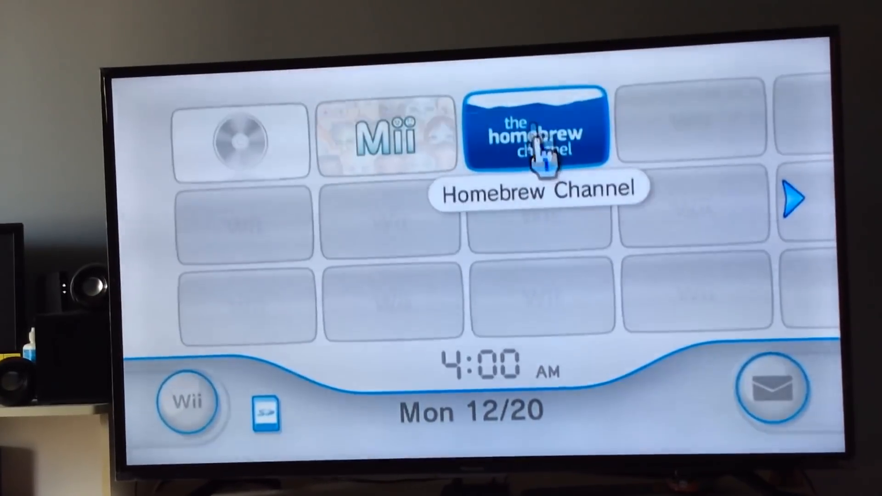
Launch the Homebrew Channel from the Wii menu to reach the homebrew app list
left_click(536, 133)
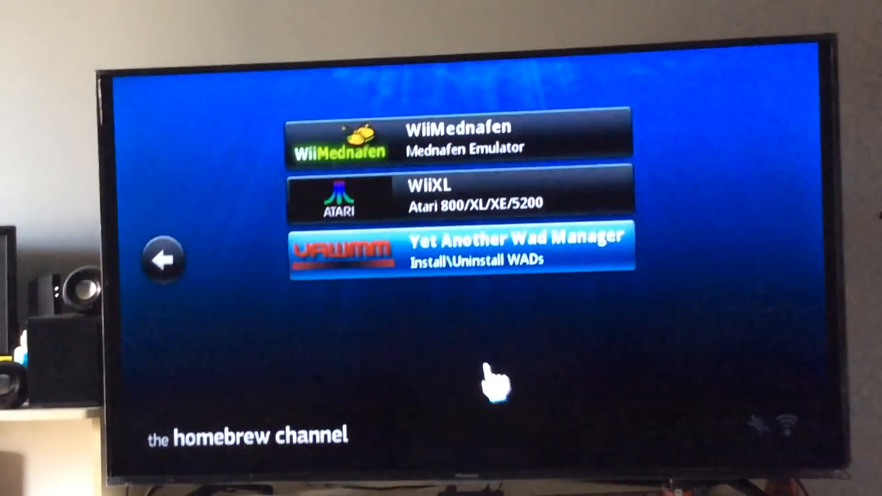
Launch Yet Another Wad Manager and load the SD card as the source device
left_click(462, 250)
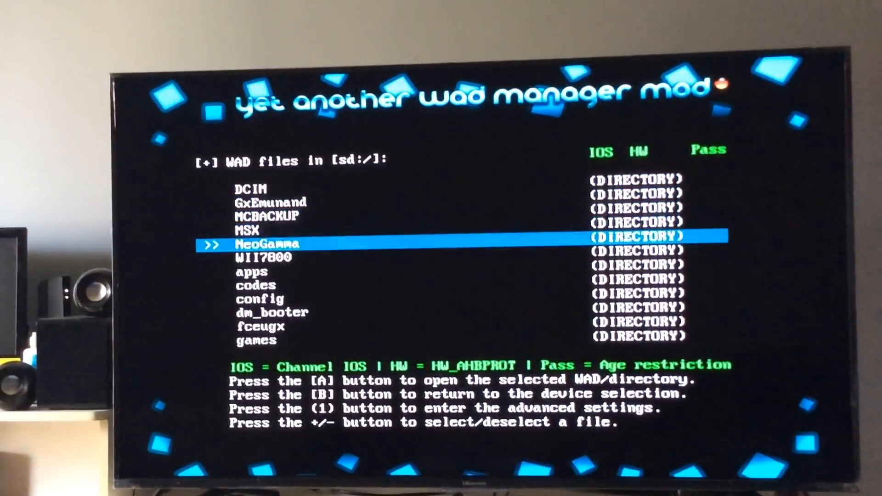
Navigate into sd:/wad/Channels, listing channel WADs like BlueMSX and GnuBoy
scroll("down", 3)
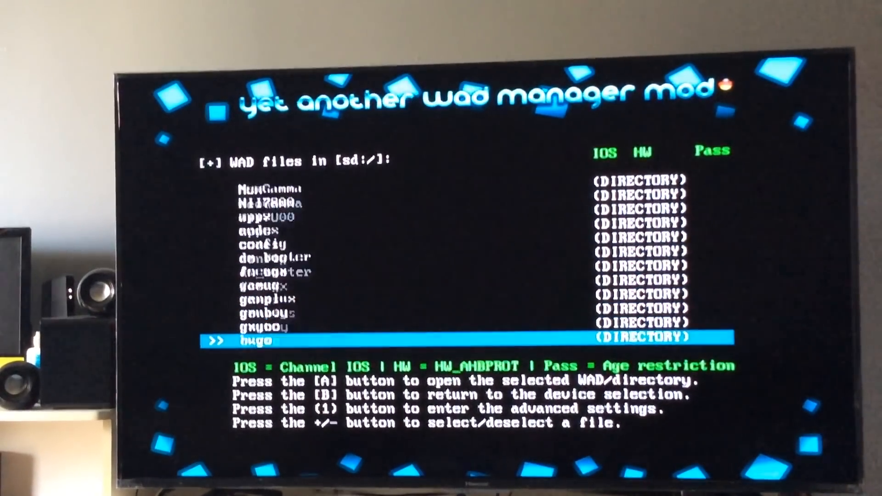
scroll("down", 3)
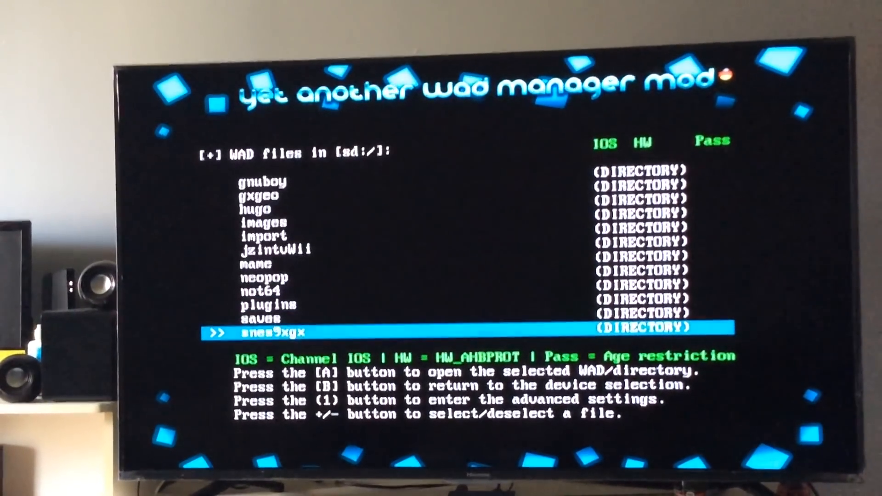
scroll("down", 3)
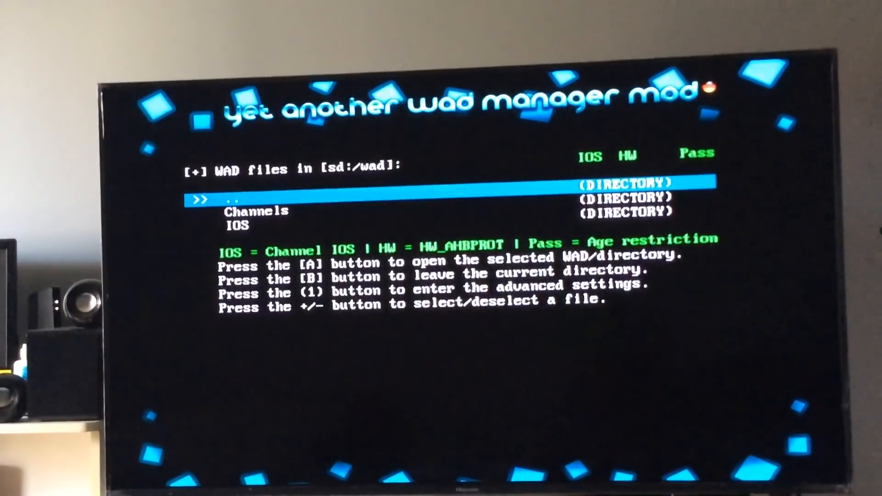
key("down")
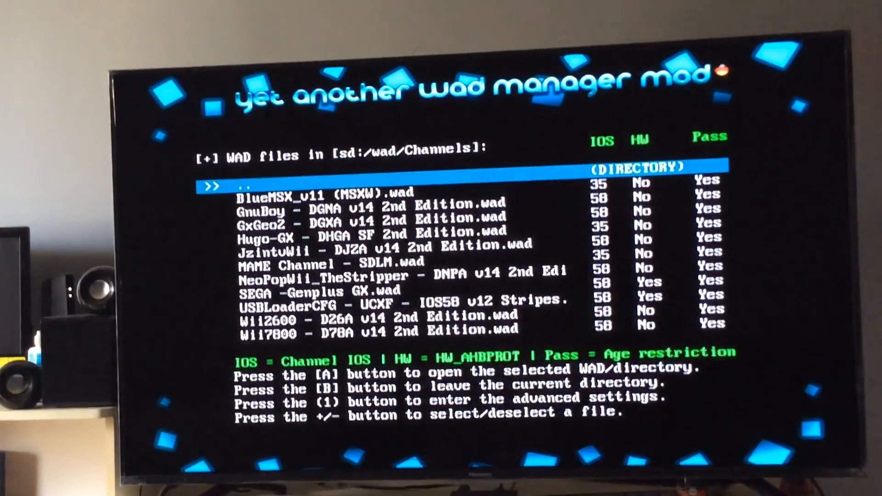
Mark every WAD in the Channels folder with + and start the batch install
key("down")
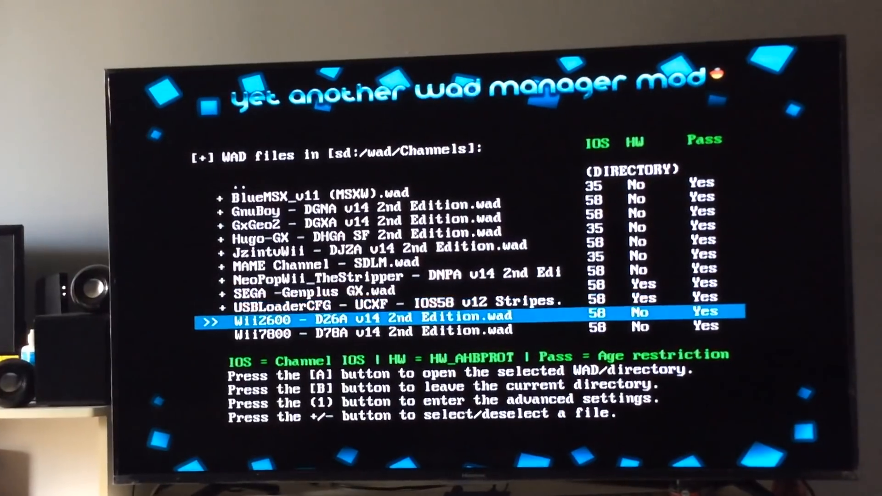
scroll("down", 3)
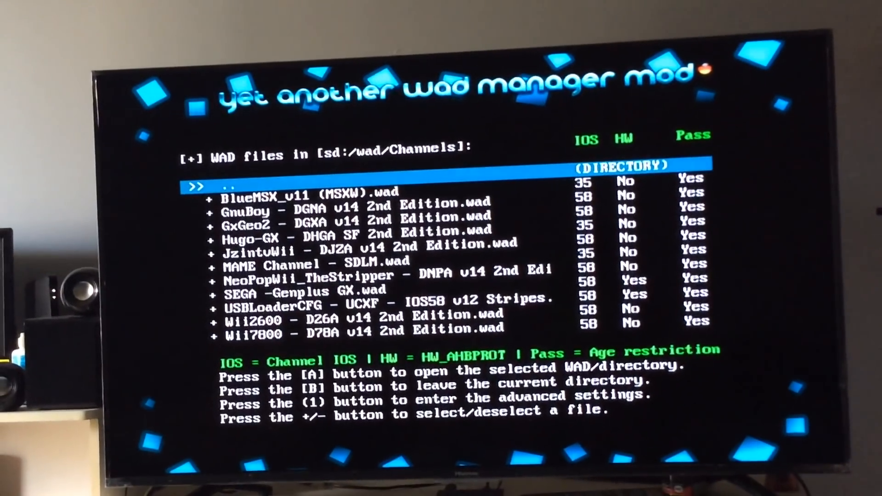
key("down")
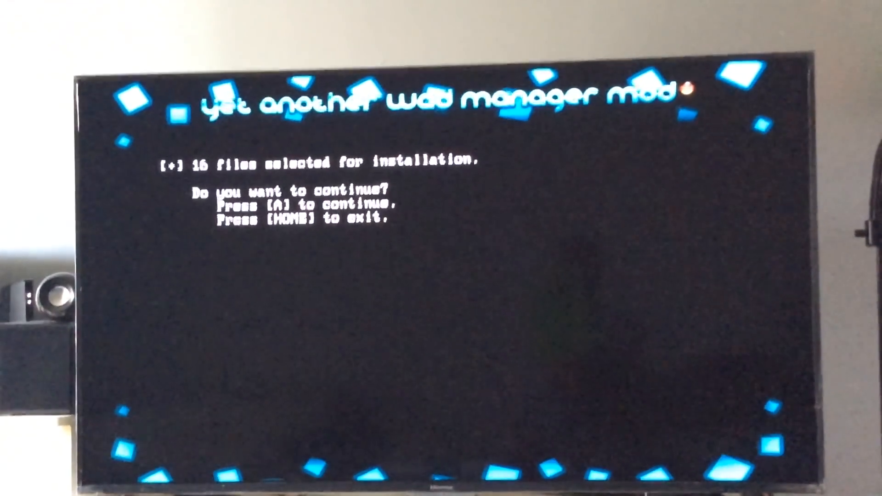
Confirm installing the 16 selected files, beginning with BlueMSX_v11 (MSXW).wad
key("a")
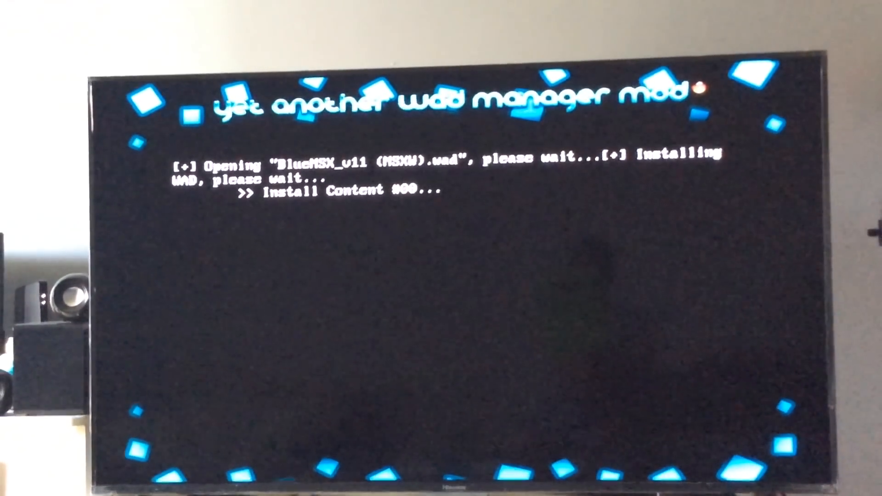